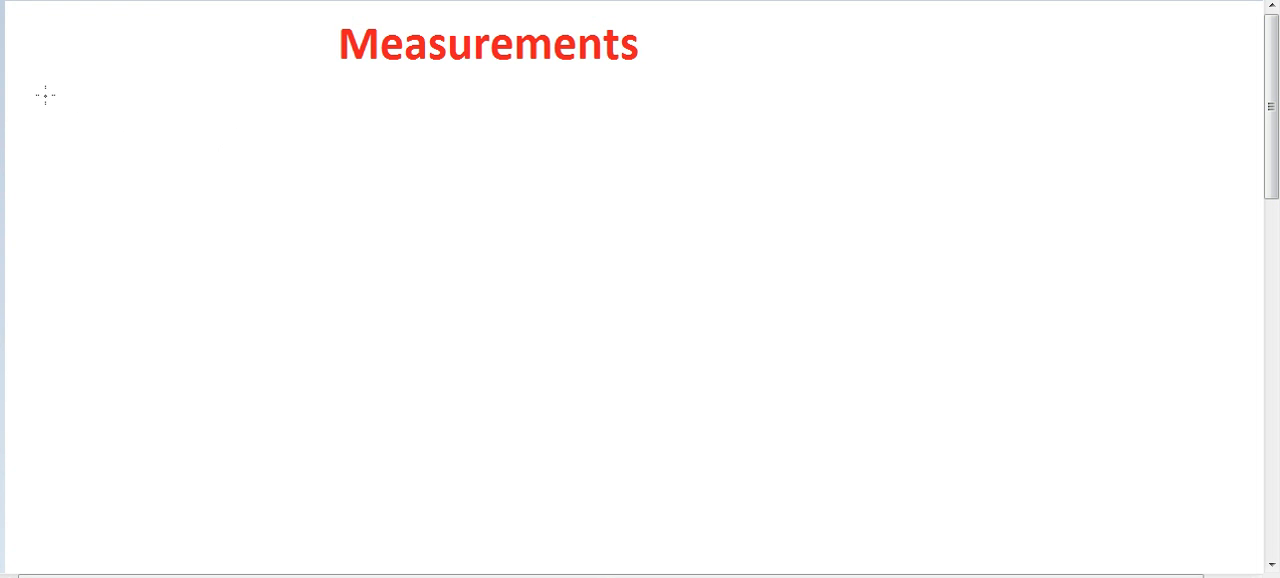
{"action": "mouse_move", "coordinate": [52, 115]}
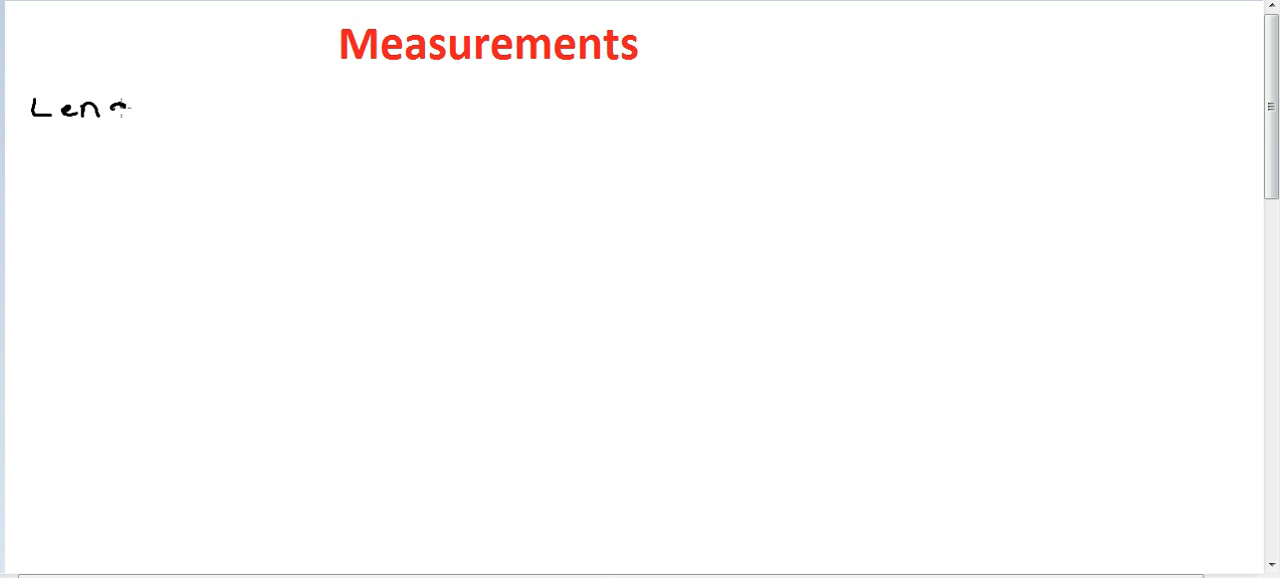
Handwrite 'Length :' under the Measurements title and draw a line beneath it.
{"action": "left_click_drag", "start_coordinate": [120, 115], "coordinate": [170, 110]}
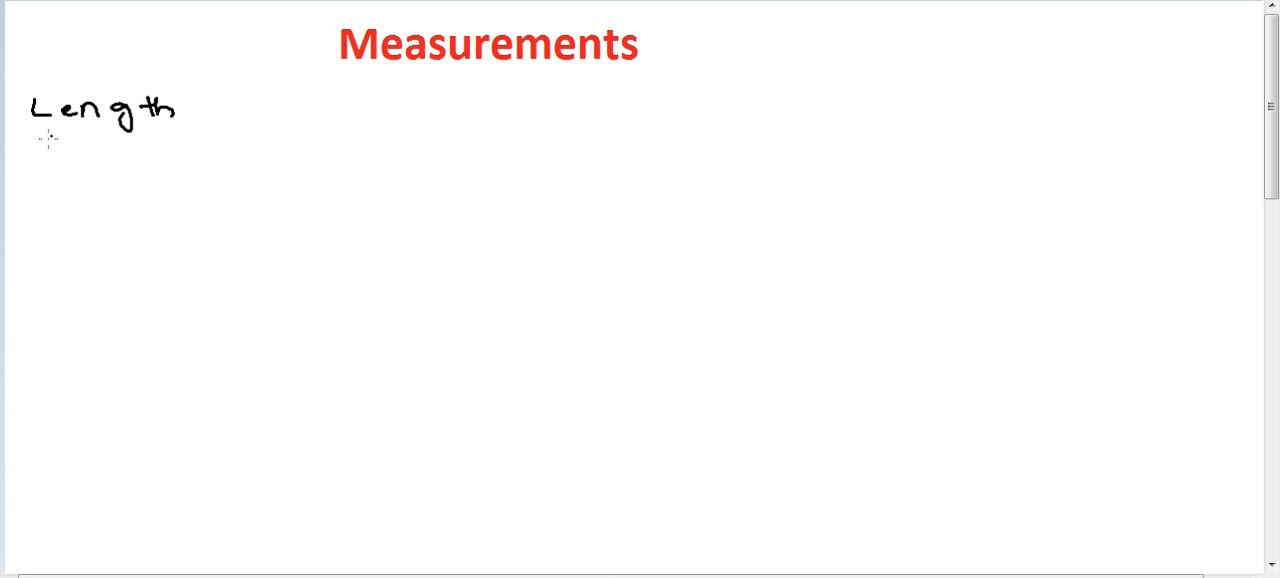
{"action": "left_click_drag", "start_coordinate": [25, 140], "coordinate": [172, 138]}
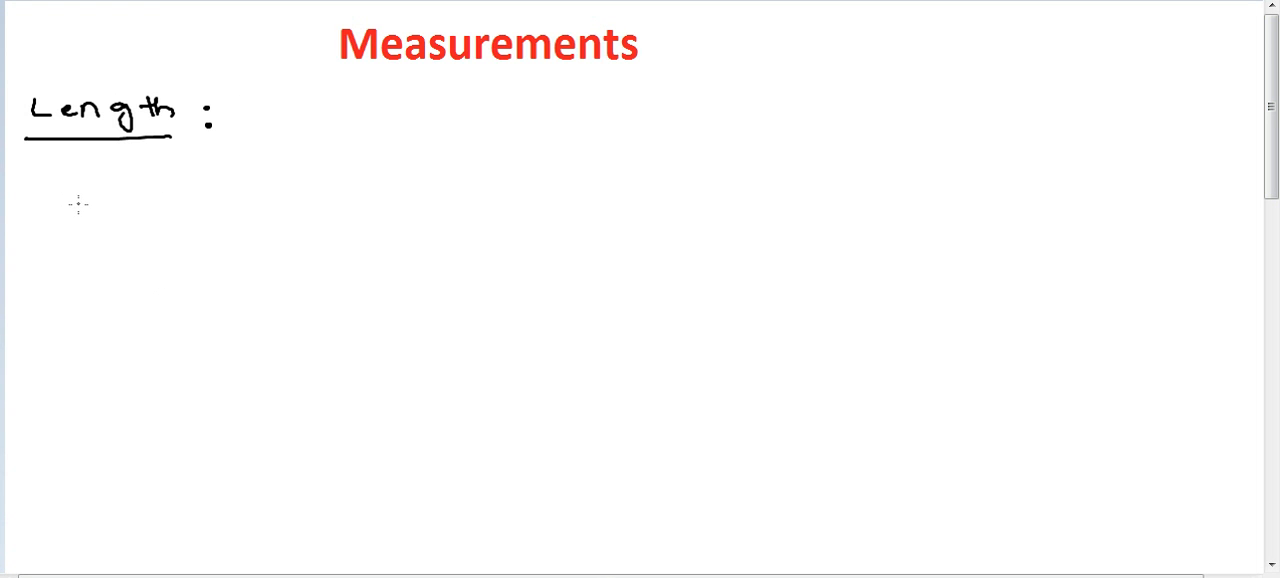
{"action": "mouse_move", "coordinate": [85, 189]}
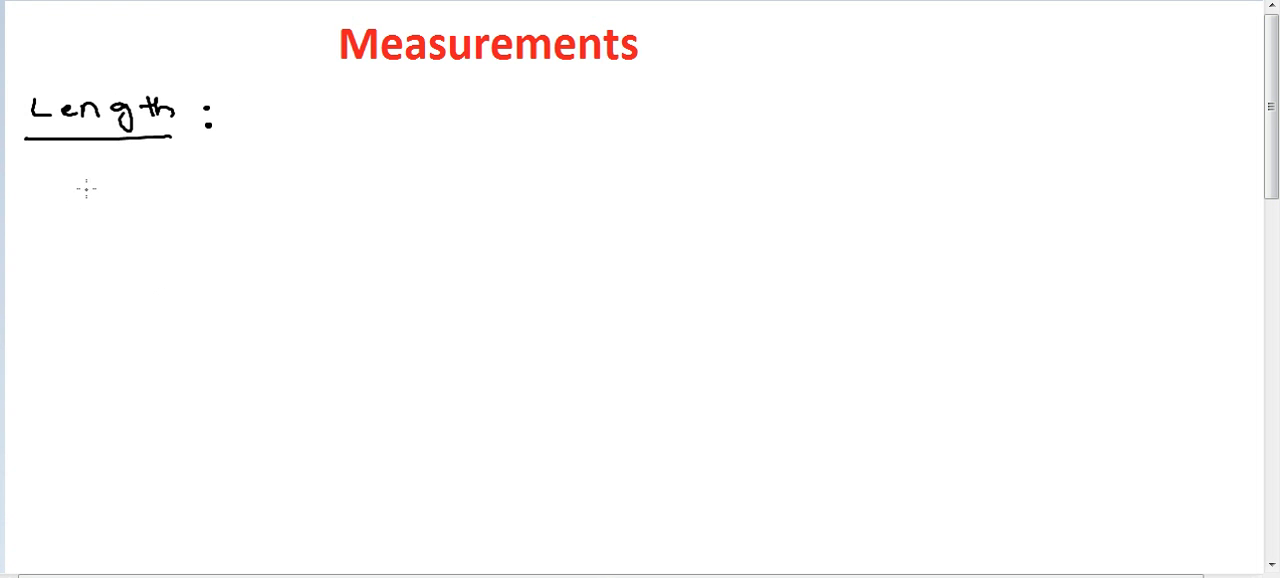
Handwrite '1 foot = 12 inches' and, on the next line, '3 feet = 1 yard'.
{"action": "left_click_drag", "start_coordinate": [85, 190], "coordinate": [90, 225]}
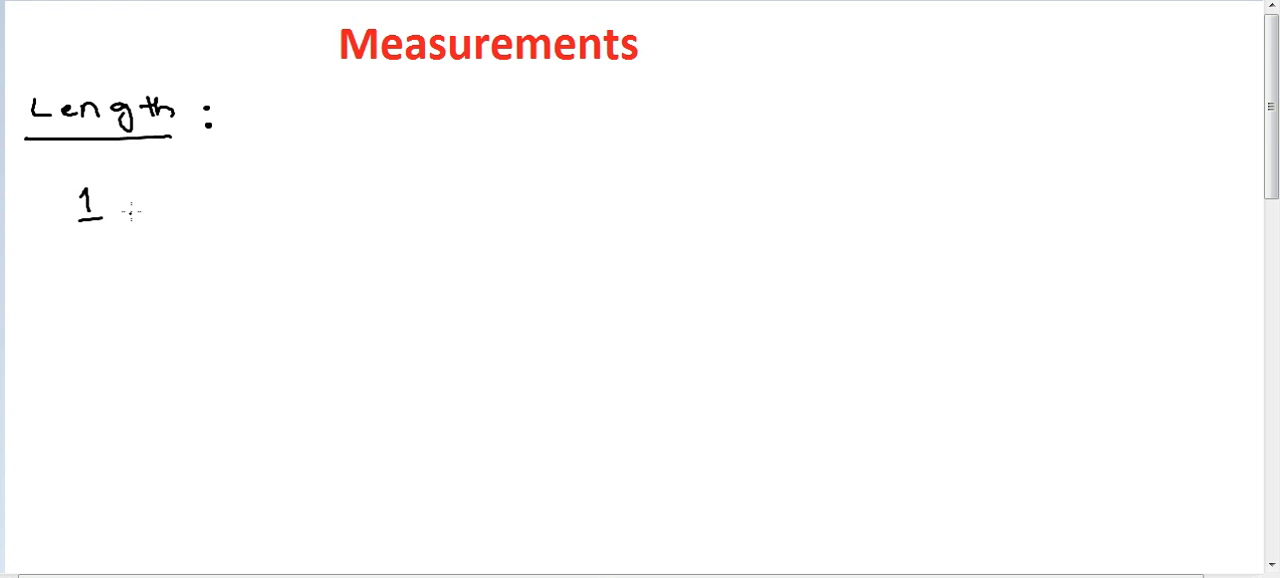
{"action": "type", "text": "foot = 12 in"}
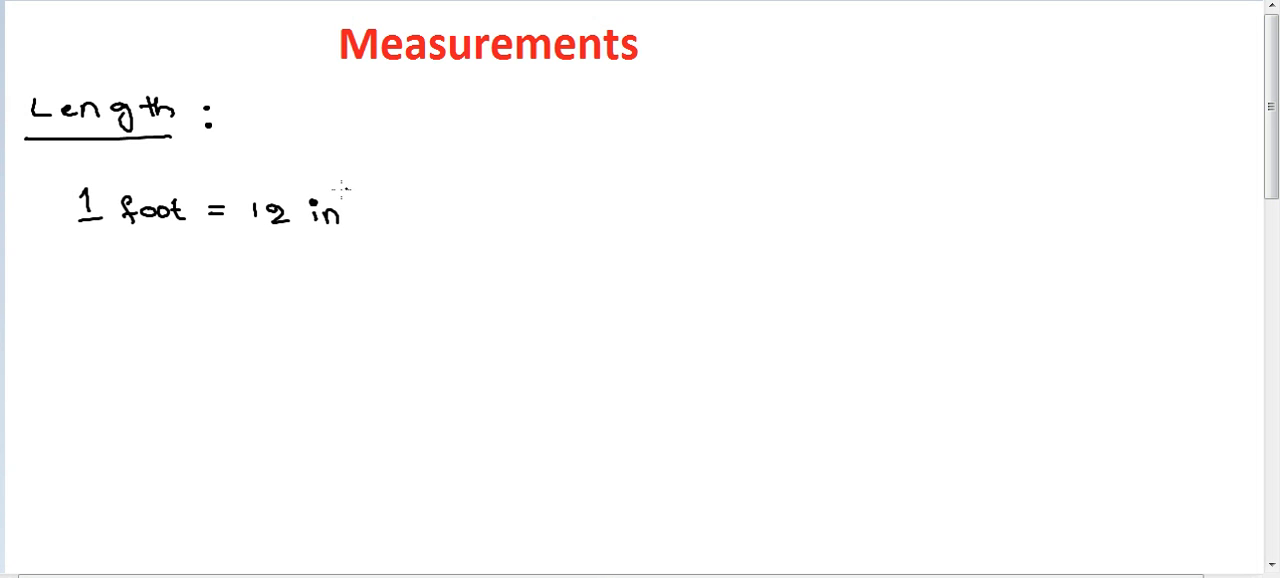
{"action": "type", "text": "ches"}
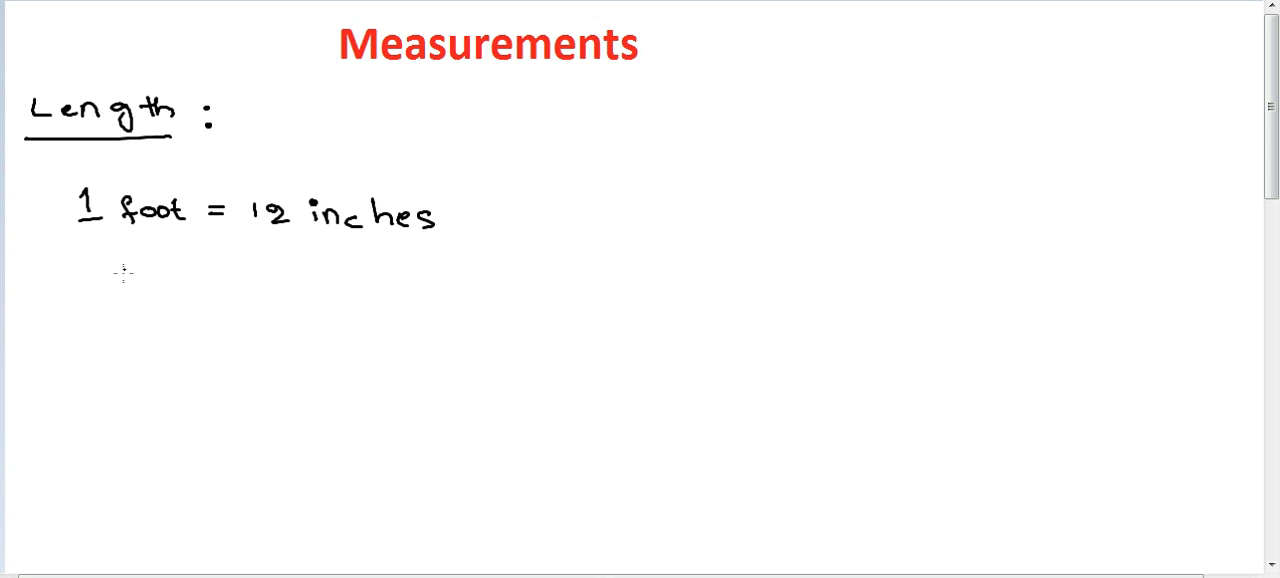
{"action": "mouse_move", "coordinate": [105, 280]}
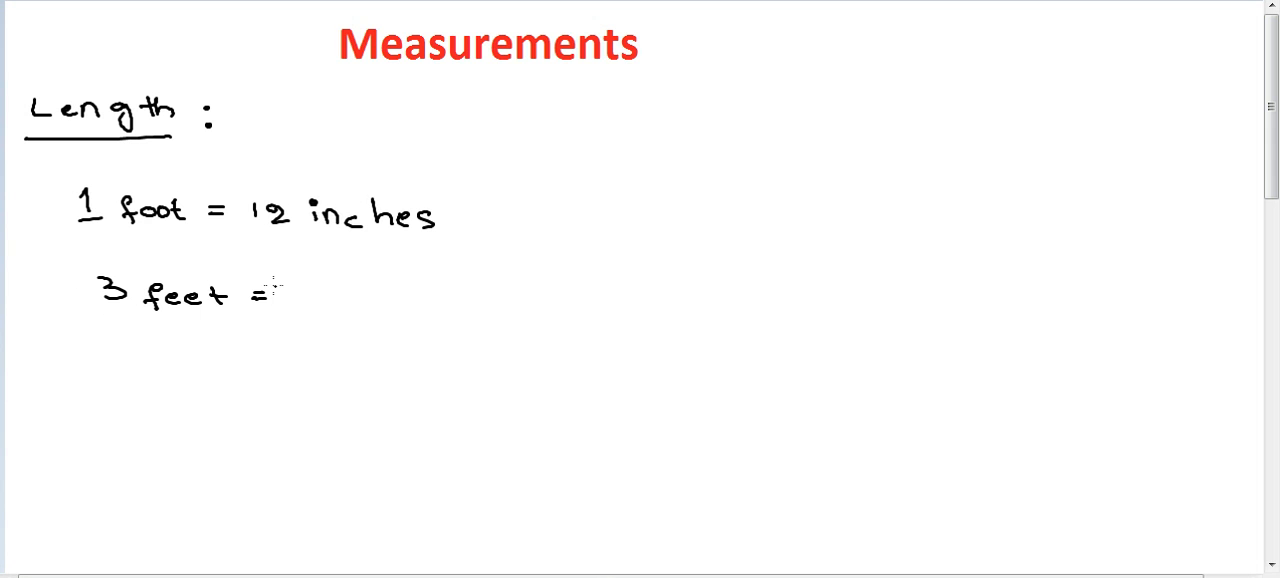
{"action": "type", "text": "1 y"}
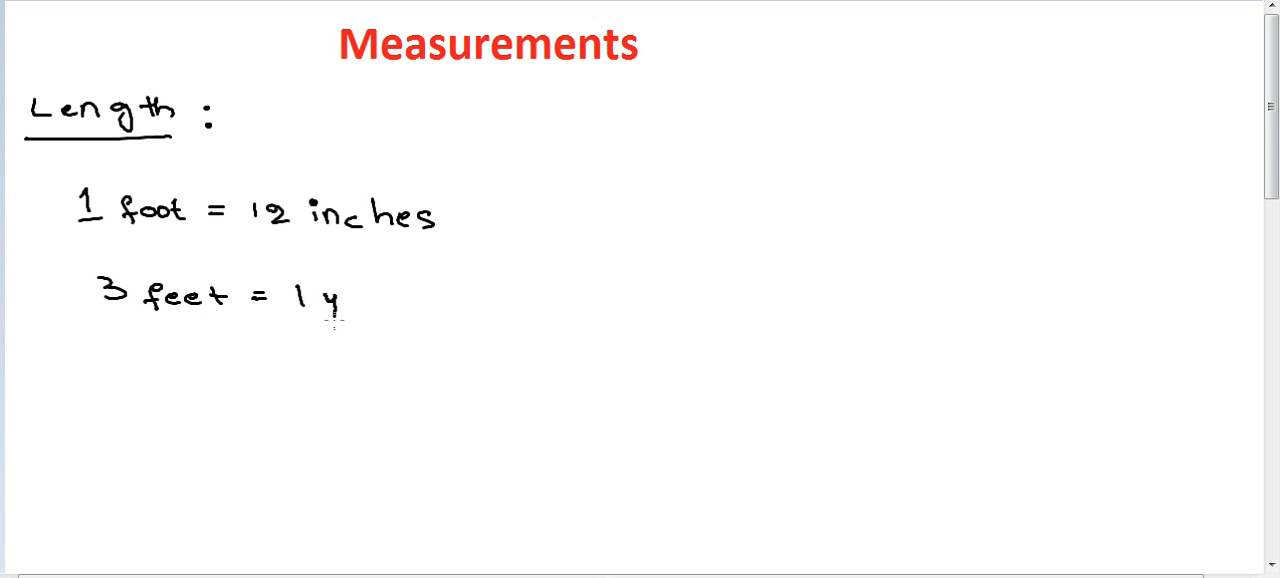
{"action": "type", "text": "yard"}
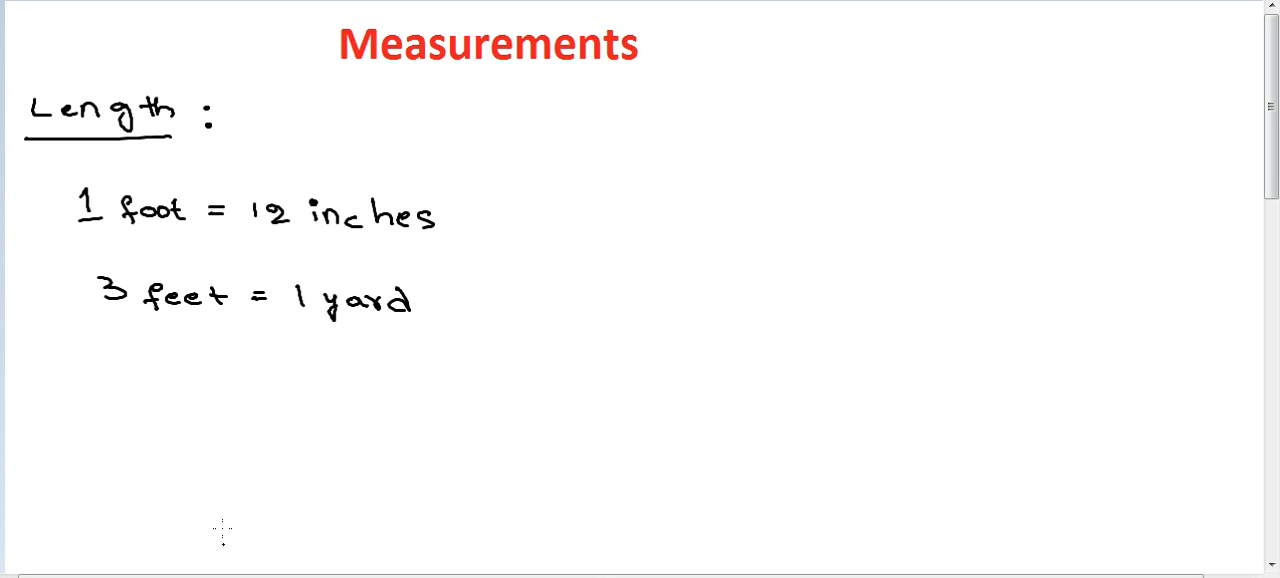
{"action": "mouse_move", "coordinate": [307, 411]}
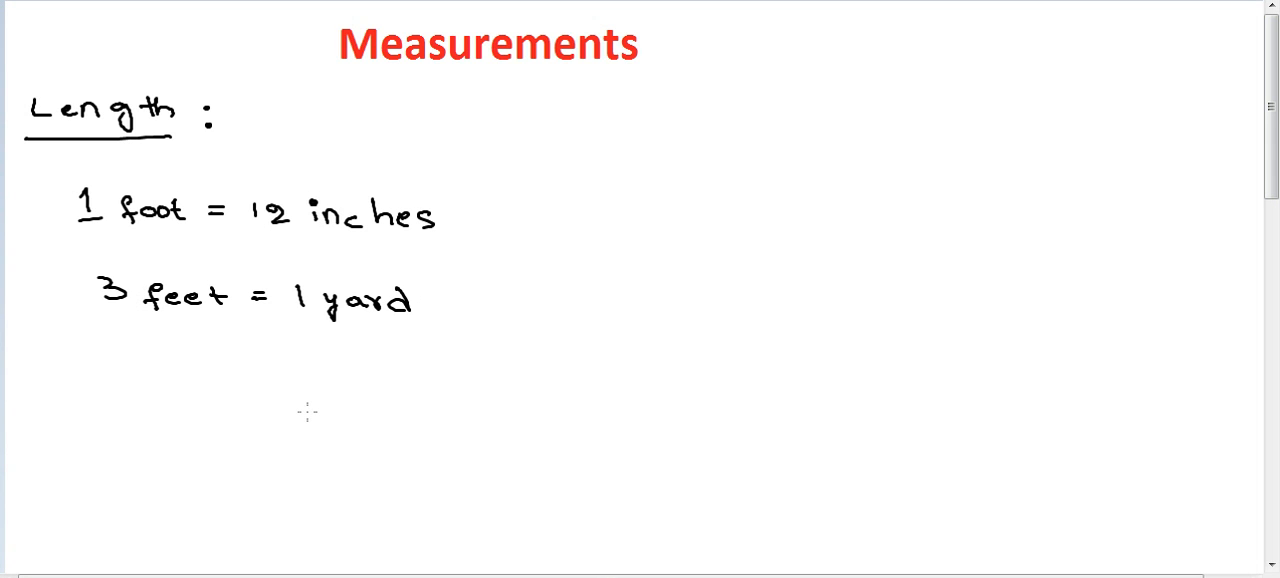
{"action": "mouse_move", "coordinate": [86, 361]}
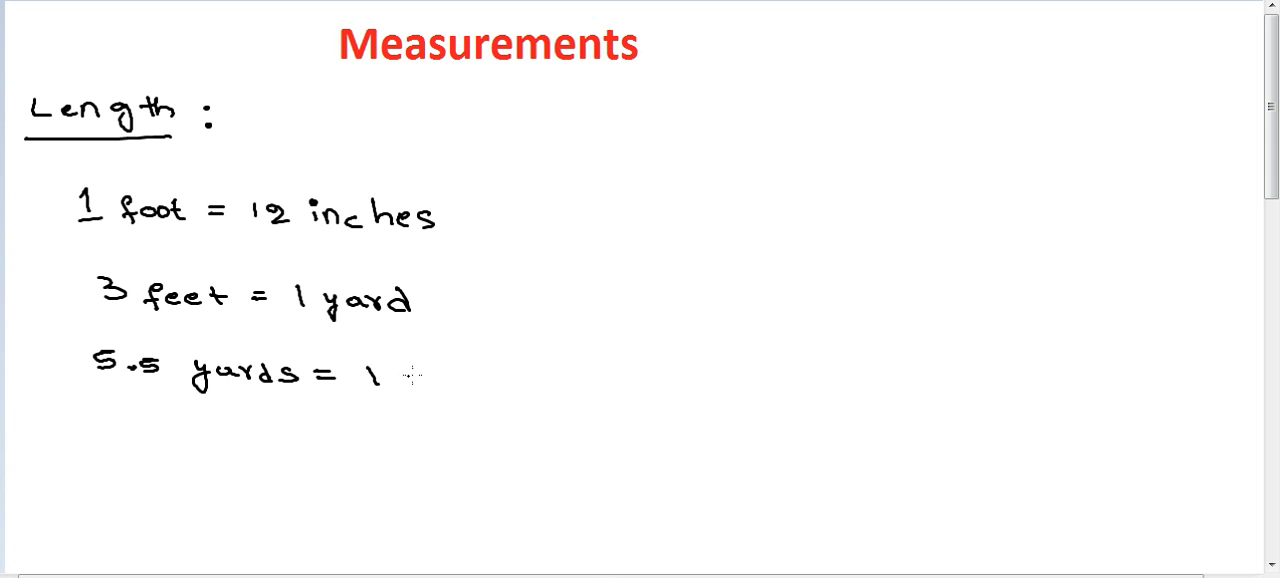
Handwrite '5.5 yards = 1 rodpole' and then '4 rods = 1 chain' below the yard line.
{"action": "type", "text": "rods"}
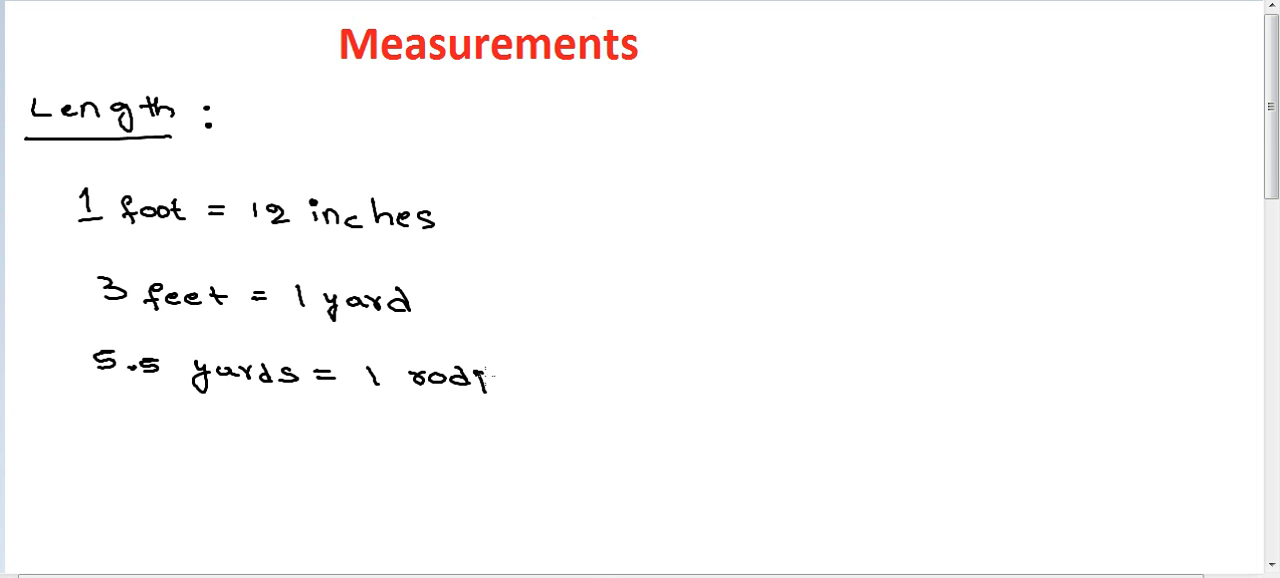
{"action": "type", "text": "pole"}
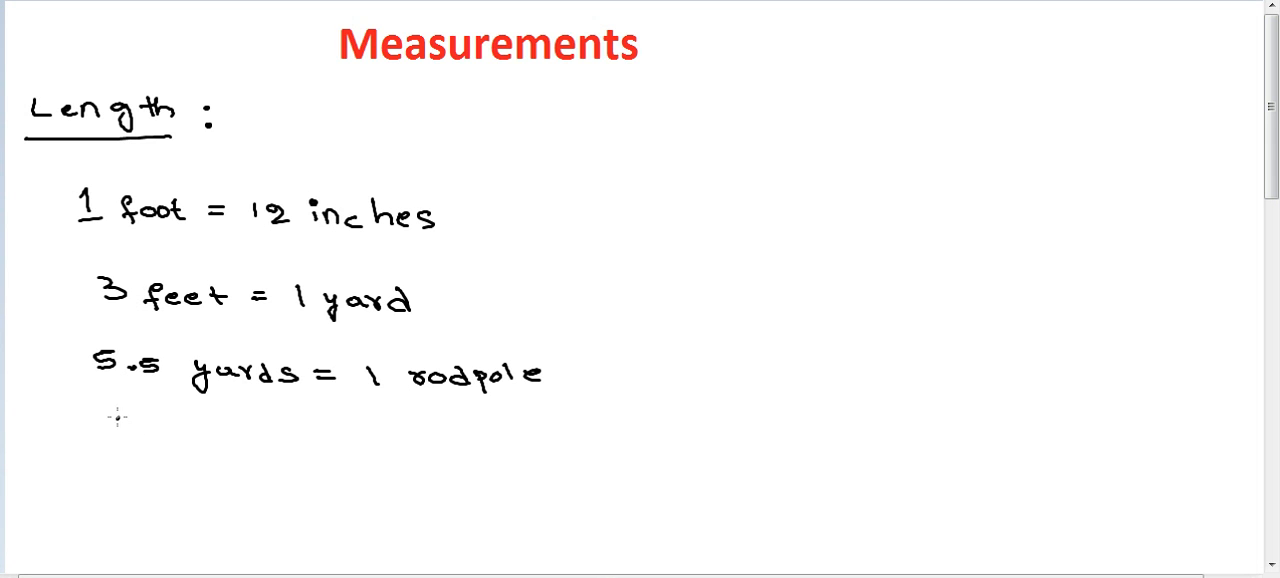
{"action": "type", "text": "4 rods"}
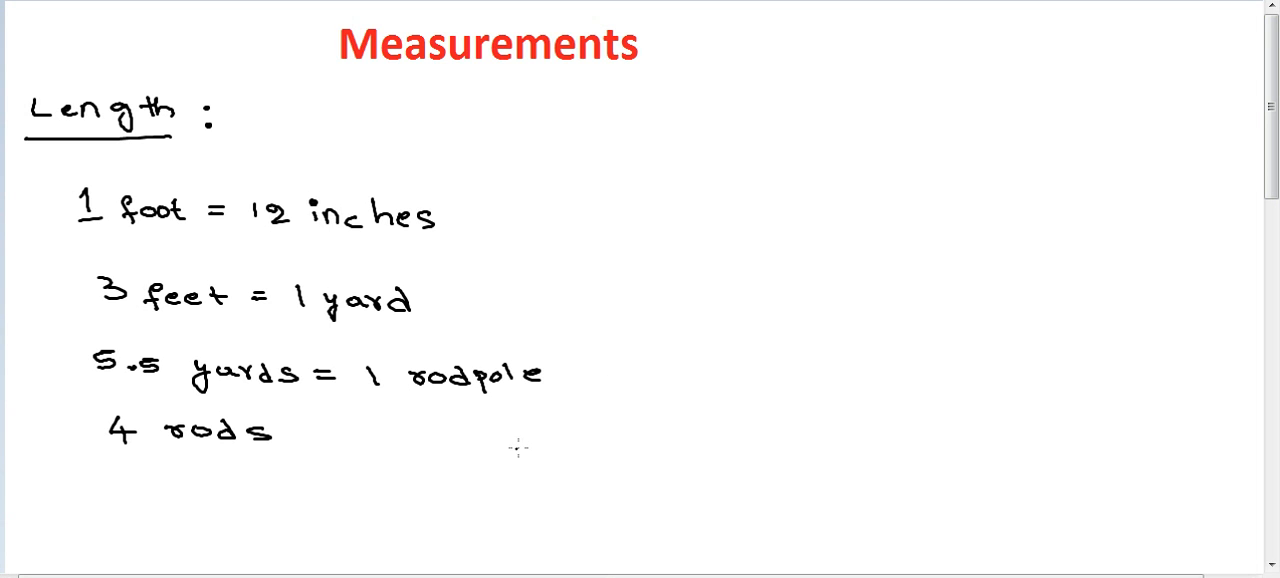
{"action": "left_click_drag", "start_coordinate": [365, 445], "coordinate": [410, 445]}
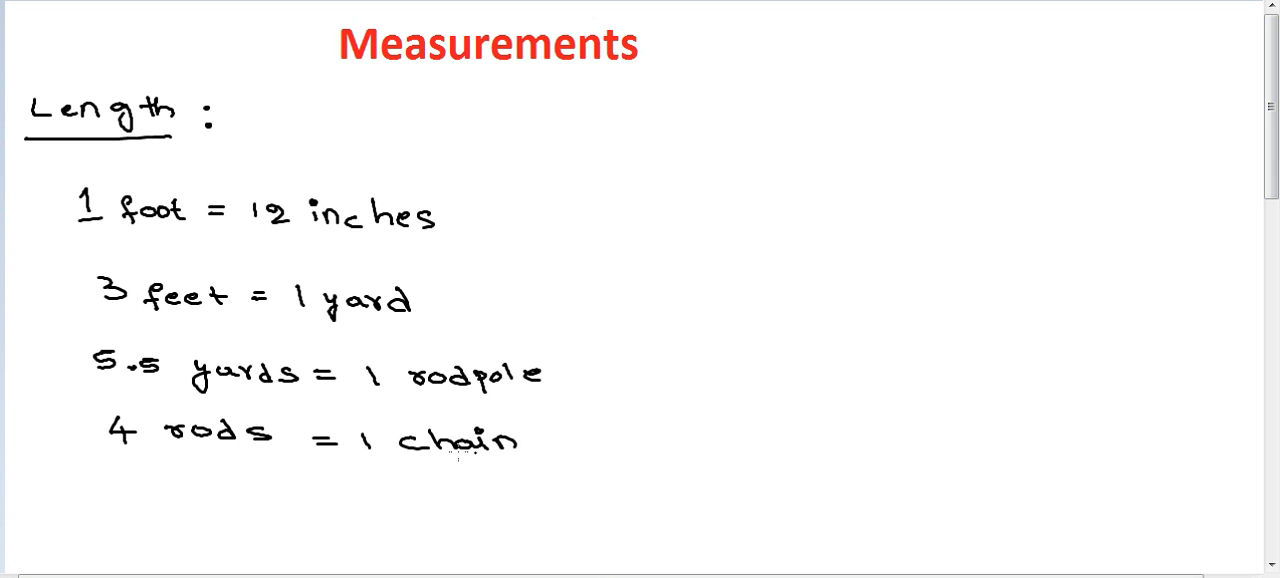
{"action": "mouse_move", "coordinate": [738, 422]}
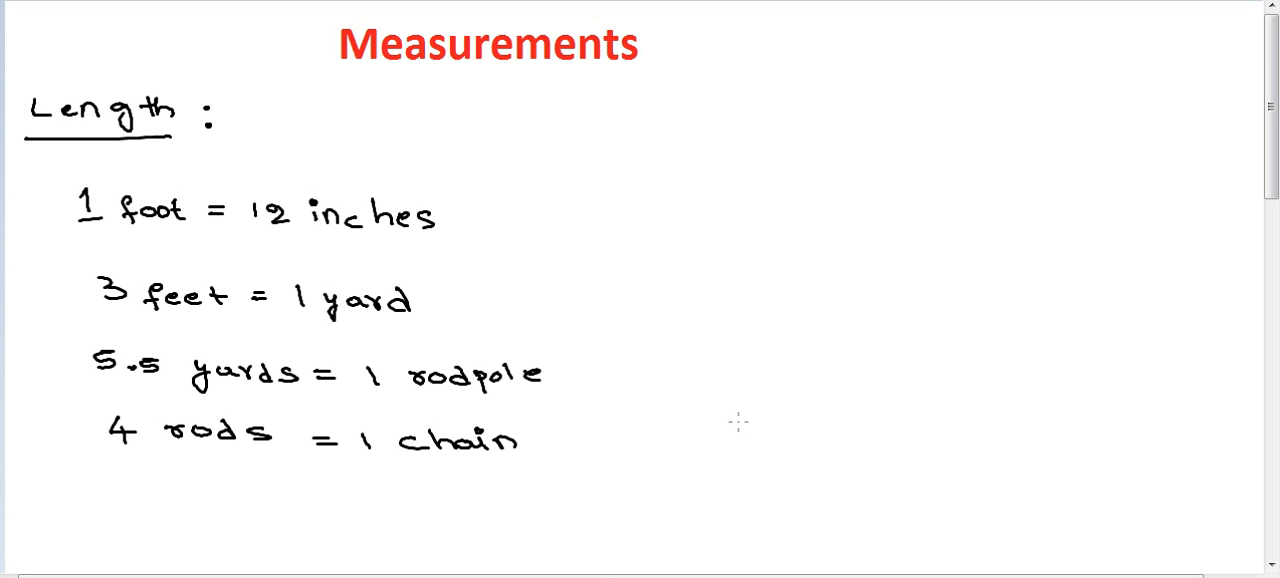
{"action": "mouse_move", "coordinate": [738, 433]}
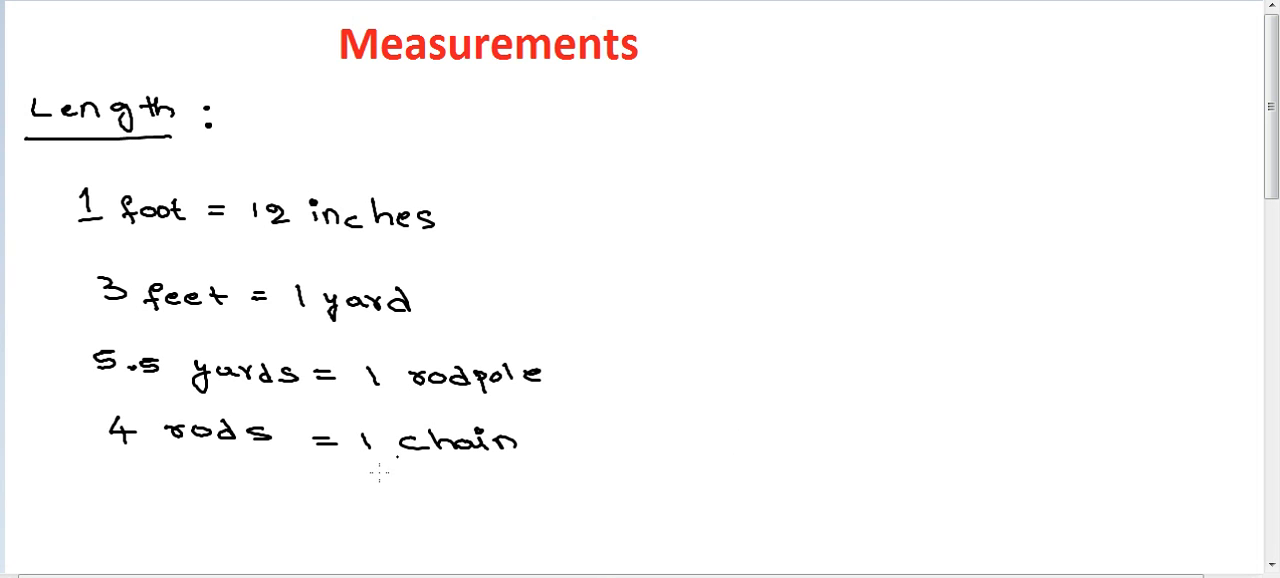
Handwrite the line '10 chains = 1 furlong' below the chain conversion.
{"action": "type", "text": "10"}
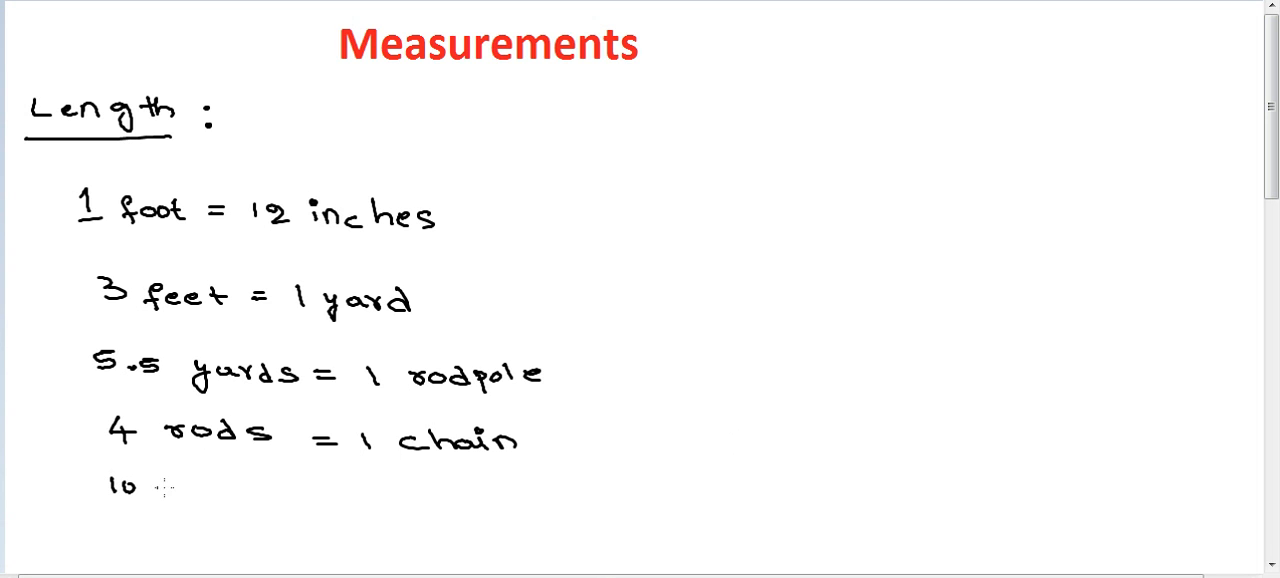
{"action": "type", "text": "chains = 1"}
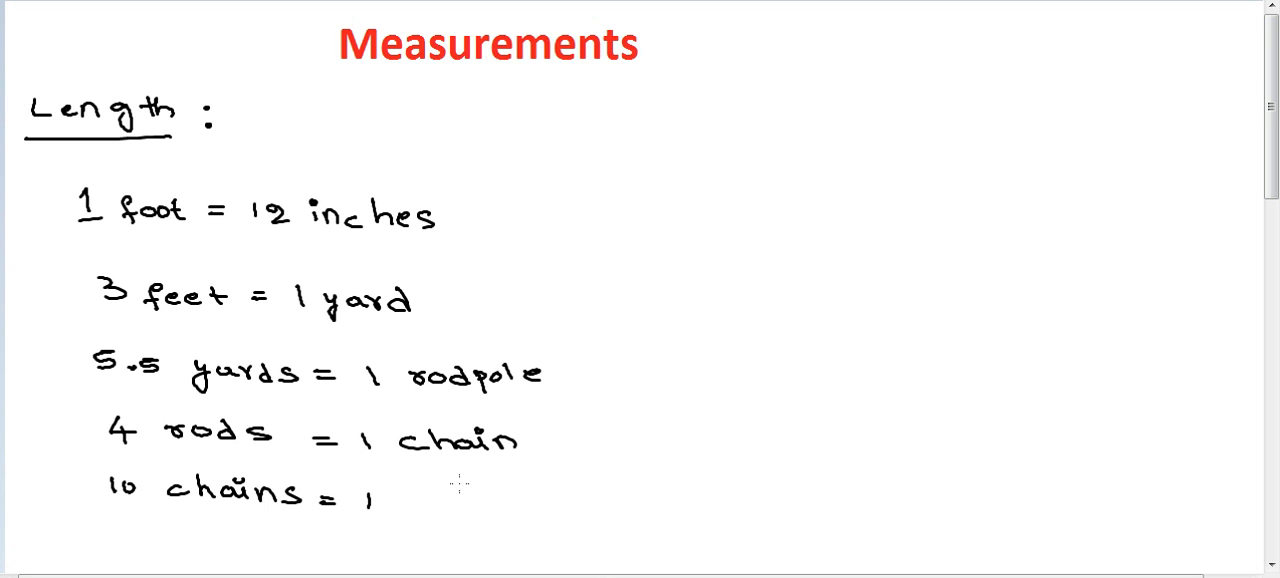
{"action": "mouse_move", "coordinate": [418, 510]}
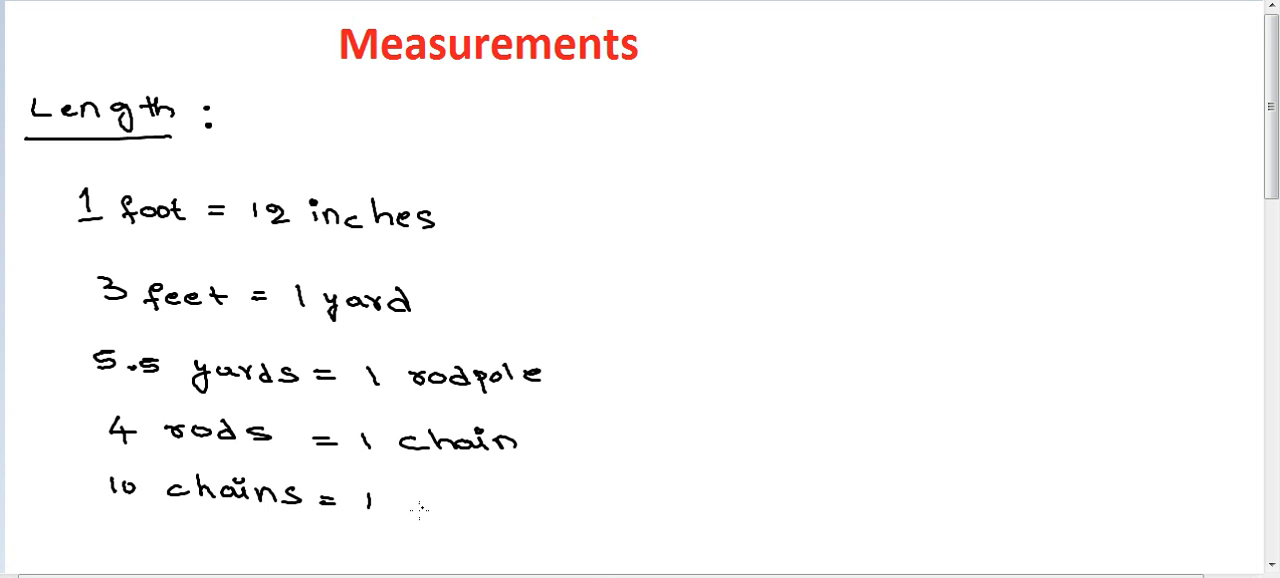
{"action": "type", "text": "fu"}
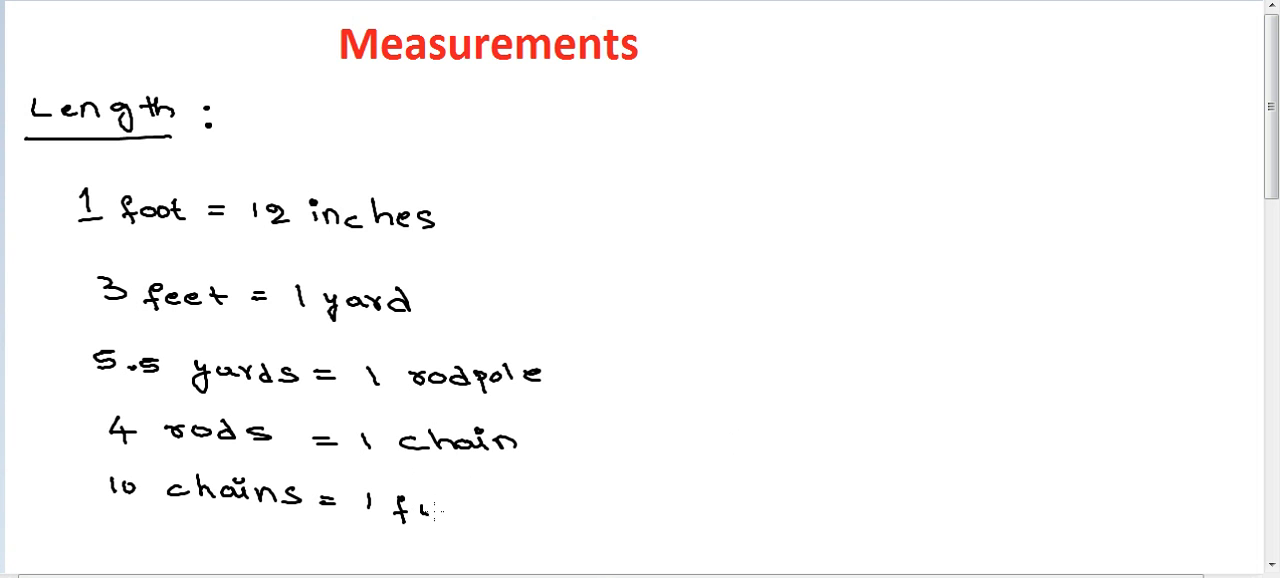
{"action": "type", "text": "urlon"}
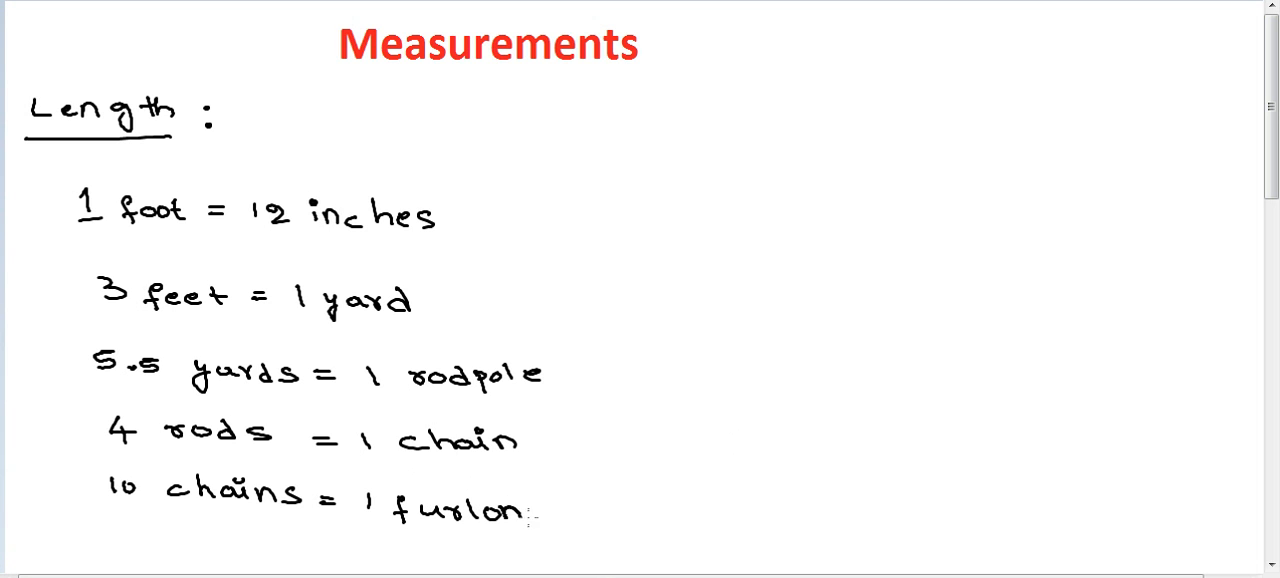
{"action": "type", "text": "g"}
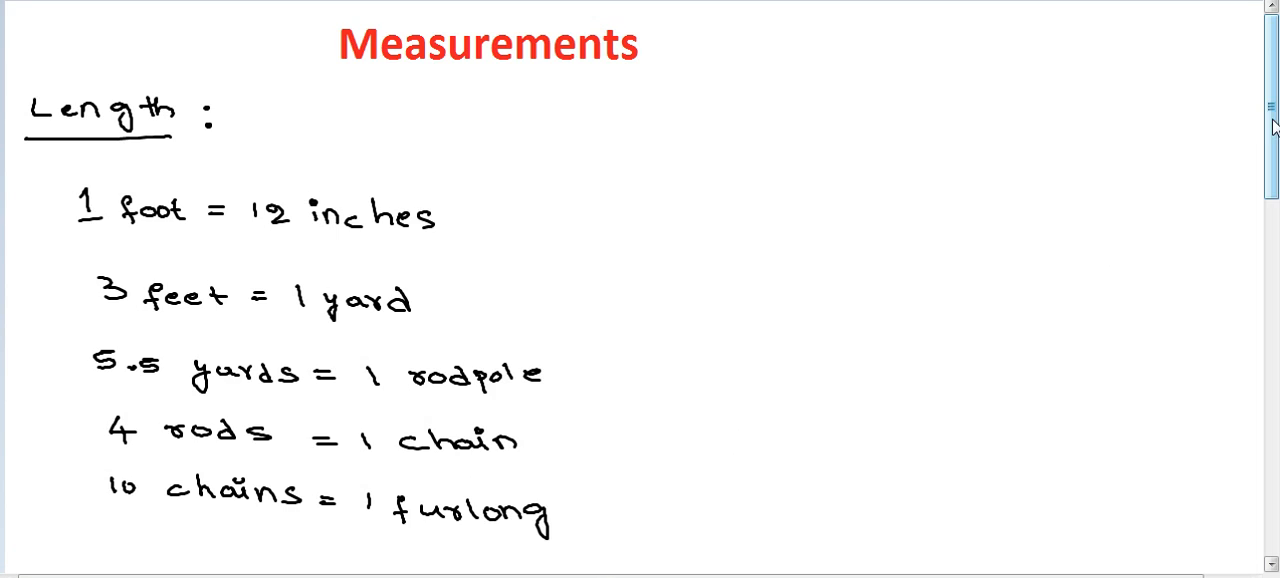
{"action": "scroll", "scroll_direction": "down", "scroll_amount": 3}
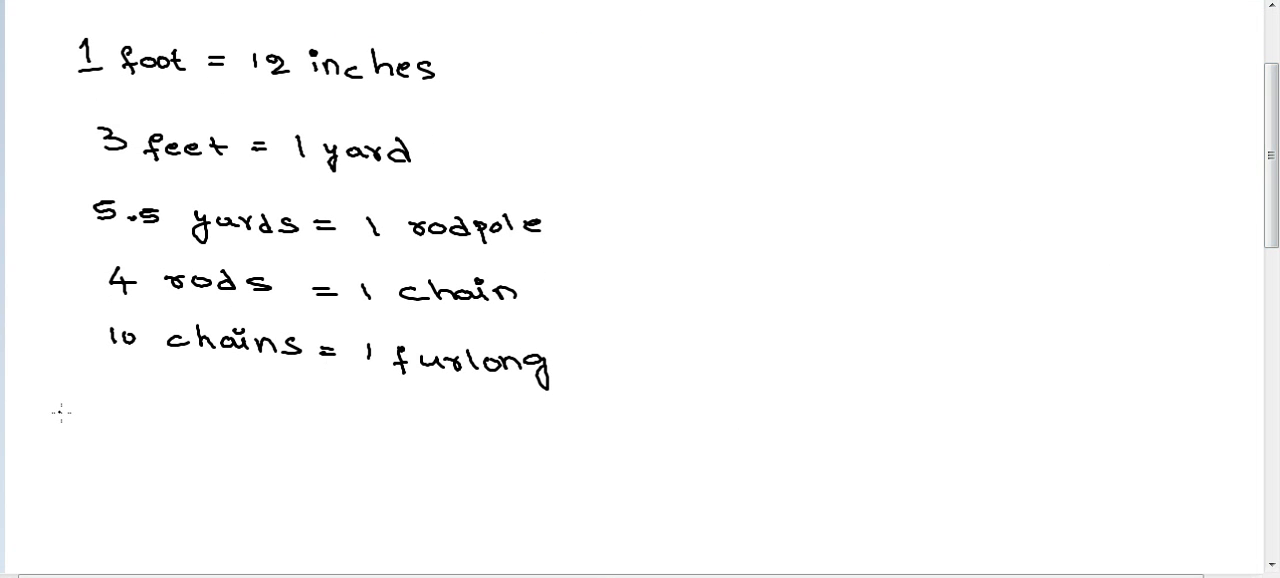
Scroll down and write '5280 feet = 1 mile', '1760 yards = 1 mile', '6 feet = 1 fathom'.
{"action": "scroll", "scroll_direction": "down", "scroll_amount": 3}
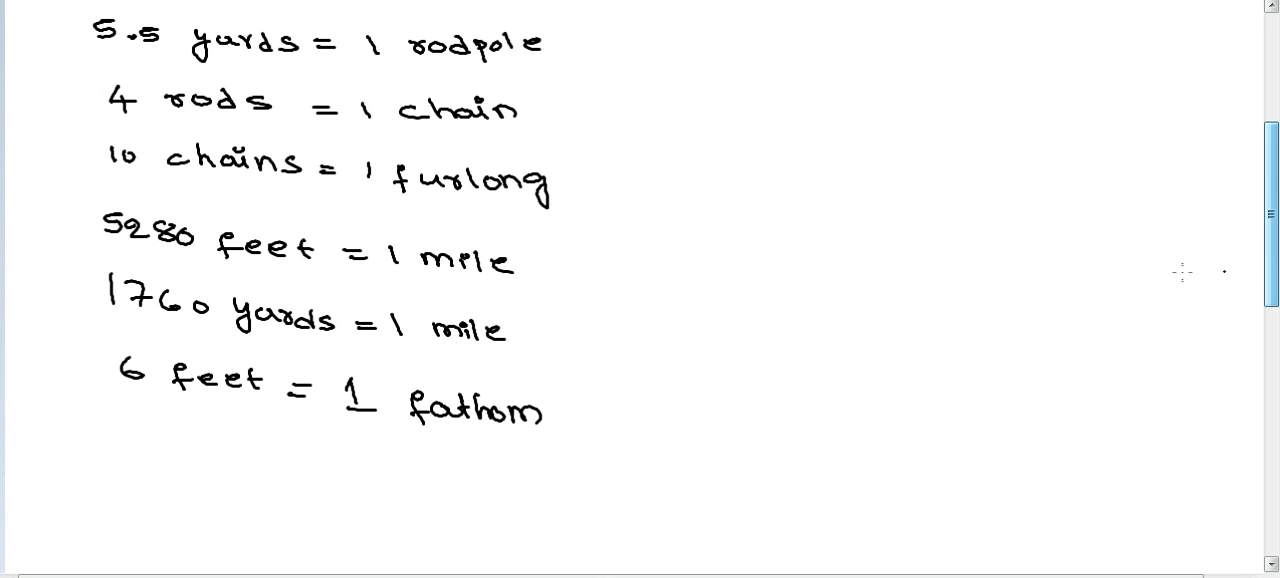
{"action": "scroll", "scroll_direction": "down", "scroll_amount": 3}
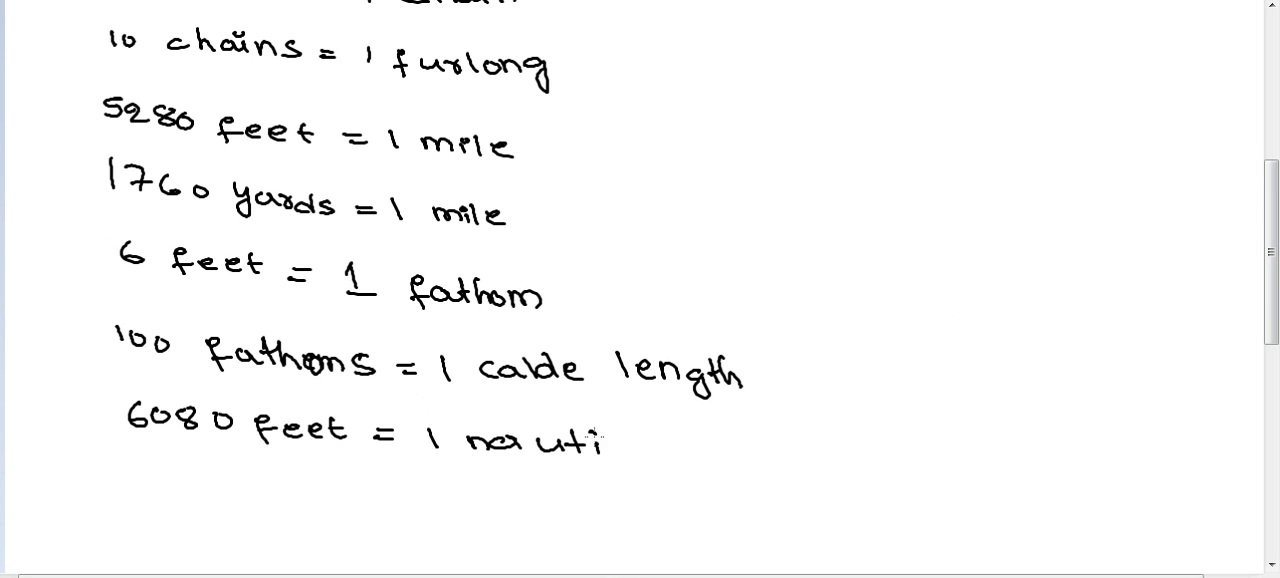
Write '100 fathoms = 1 cable length', begin '6080 feet = 1 nauti', then scroll to the top.
{"action": "scroll", "scroll_direction": "up", "scroll_amount": 3}
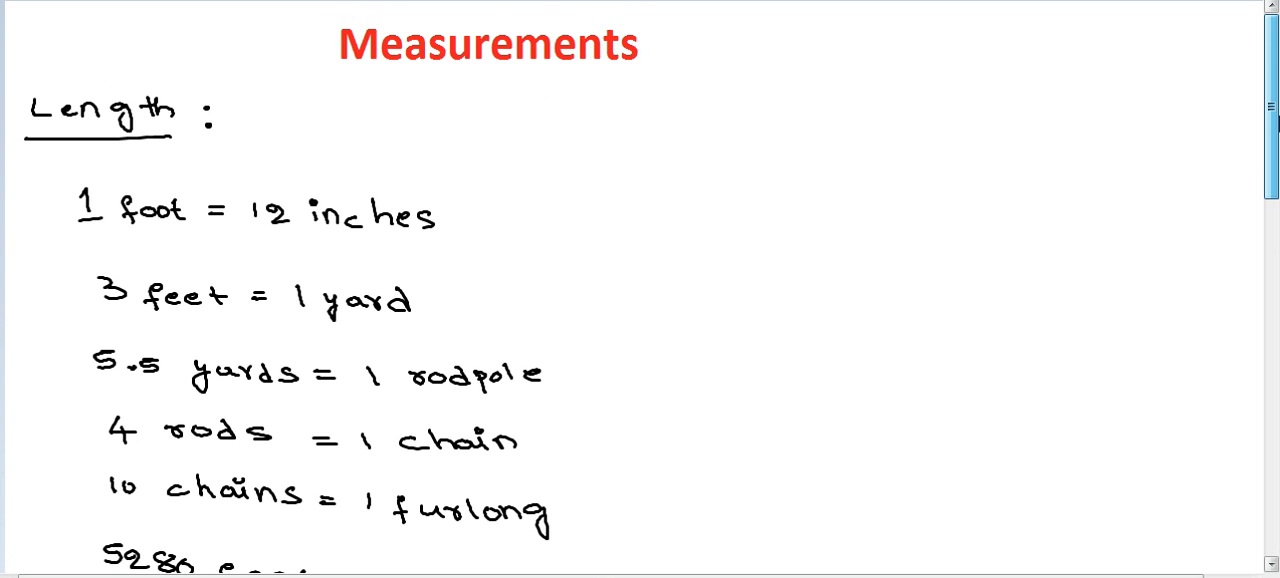
Tick the first two lines in red, finish 'nautical mile', and correct 'cable' in red.
{"action": "scroll", "scroll_direction": "down", "scroll_amount": 3}
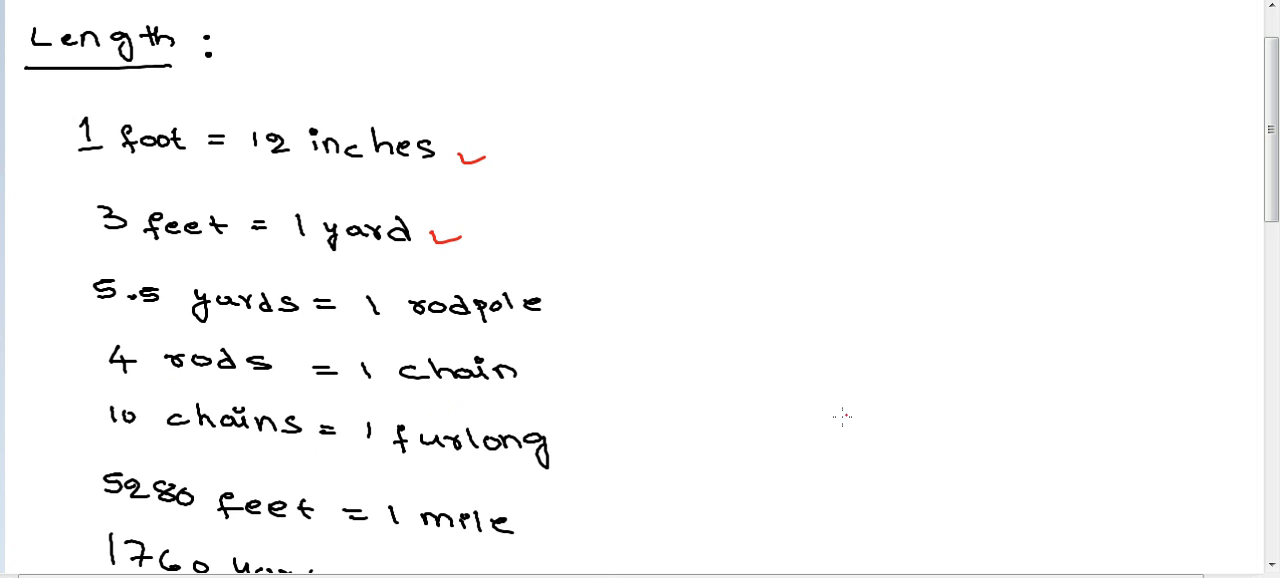
{"action": "scroll", "scroll_direction": "down", "scroll_amount": 3}
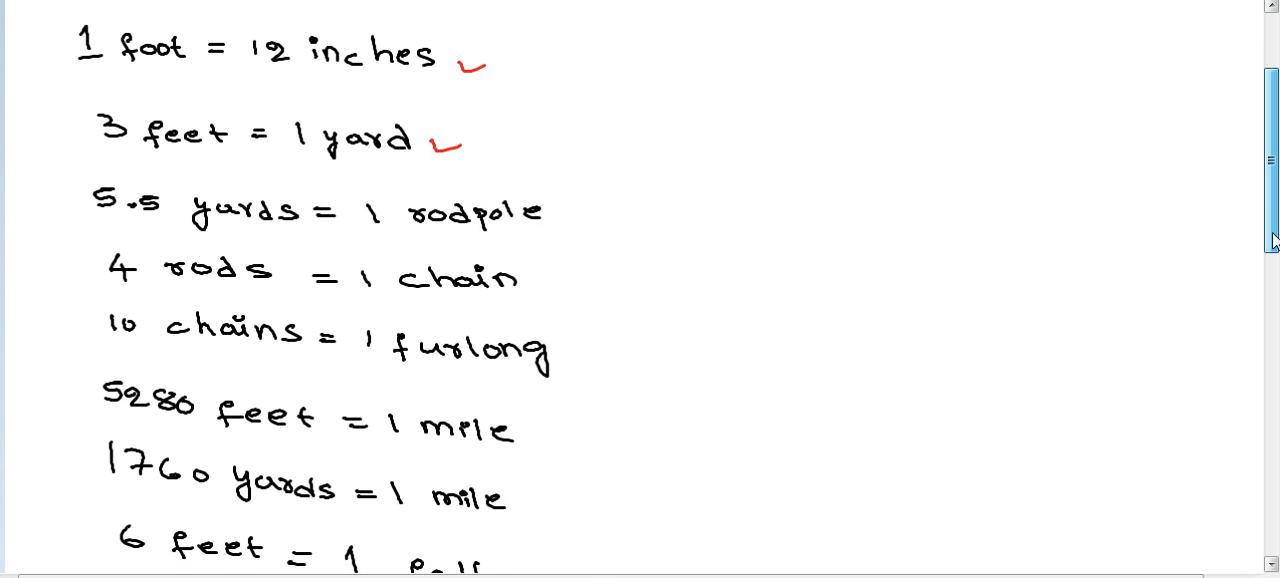
{"action": "scroll", "scroll_direction": "down", "scroll_amount": 3}
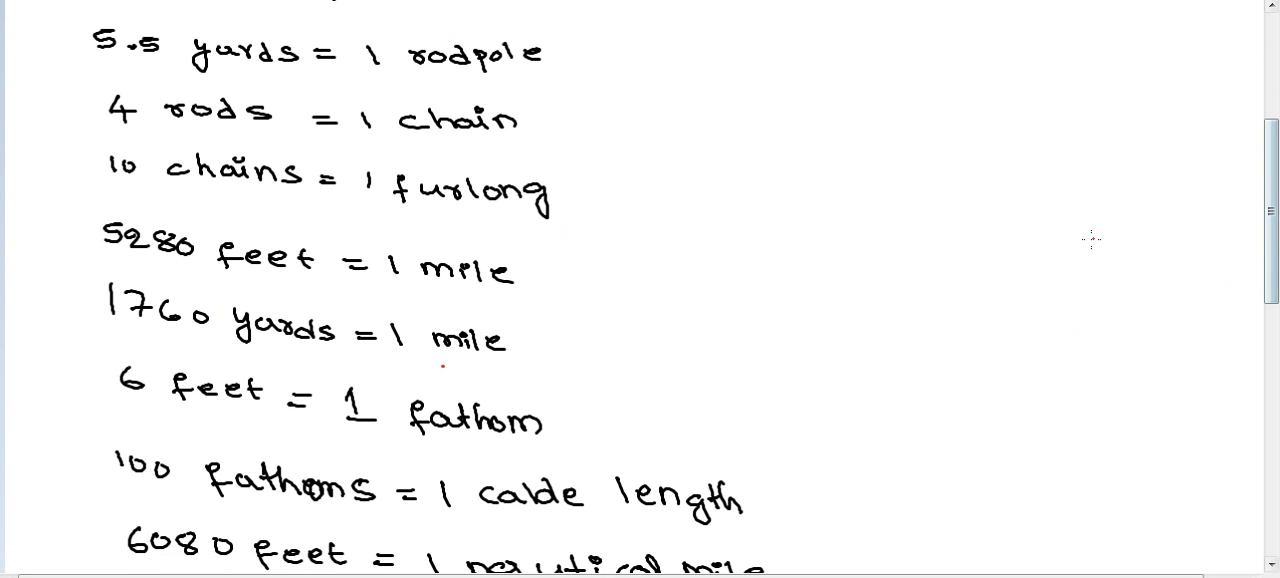
{"action": "mouse_move", "coordinate": [1037, 235]}
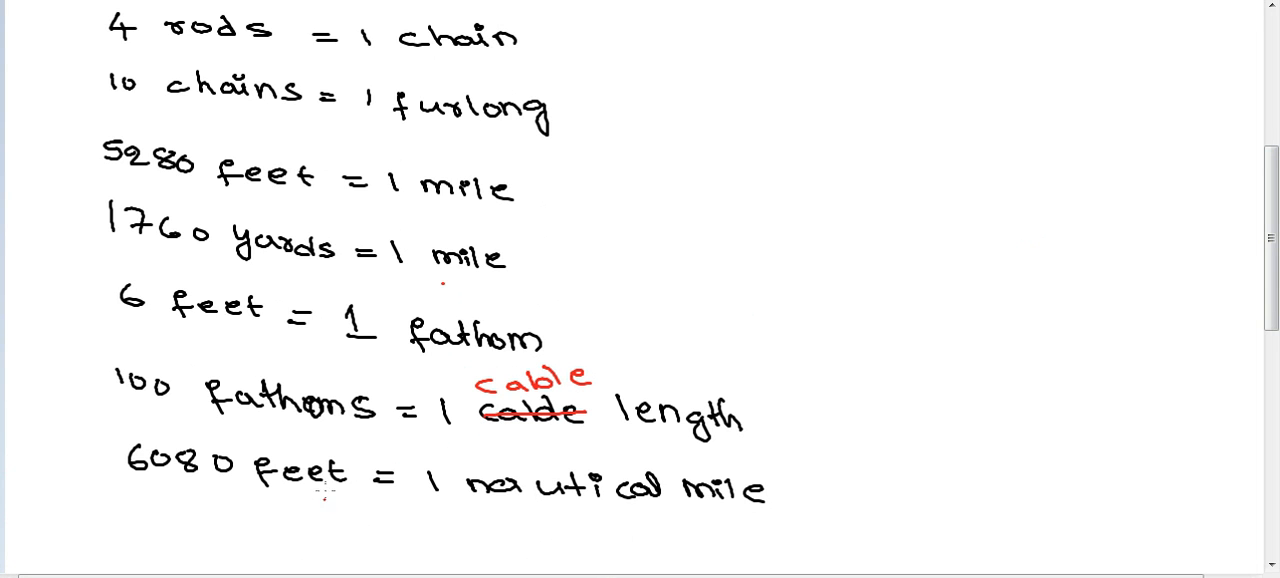
{"action": "mouse_move", "coordinate": [715, 345]}
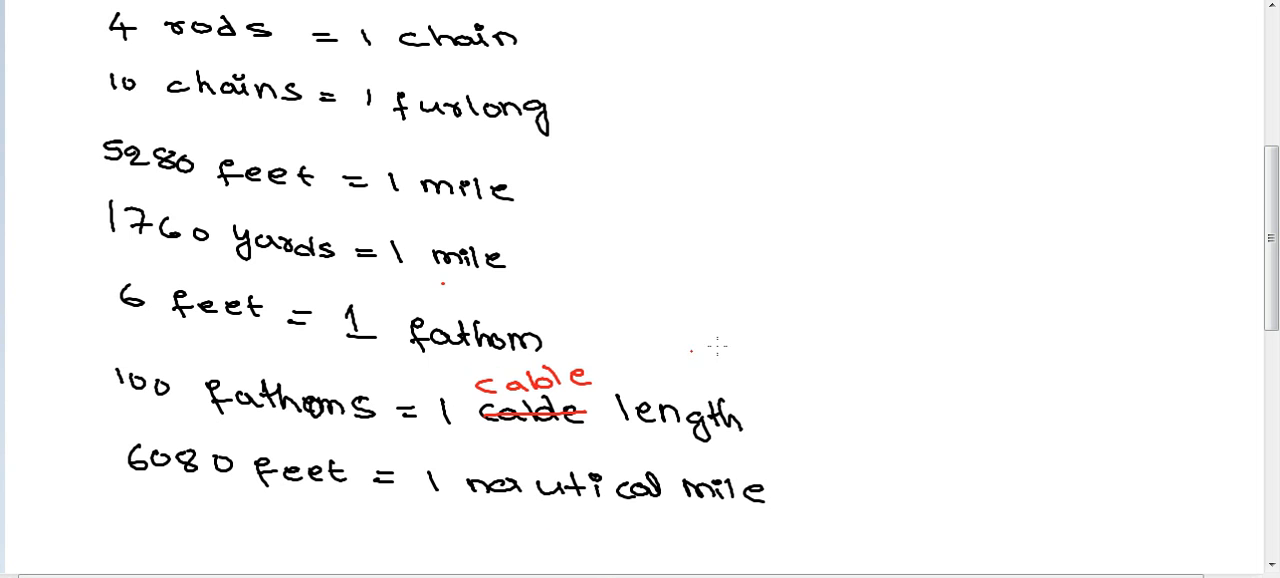
{"action": "scroll", "scroll_direction": "up", "scroll_amount": 3}
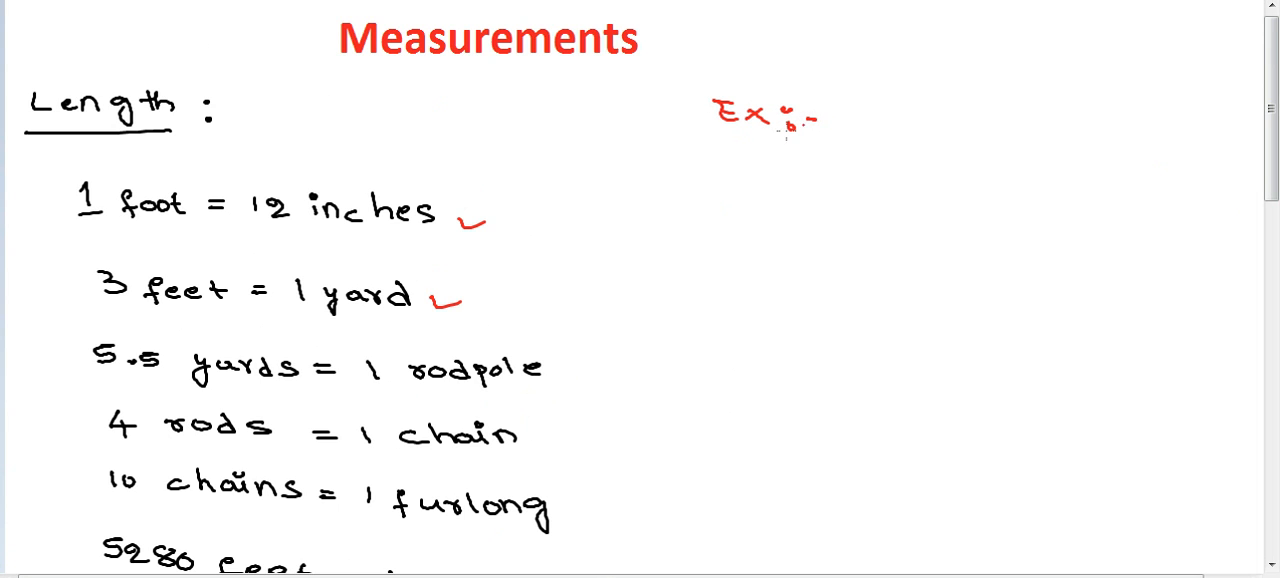
{"action": "mouse_move", "coordinate": [649, 189]}
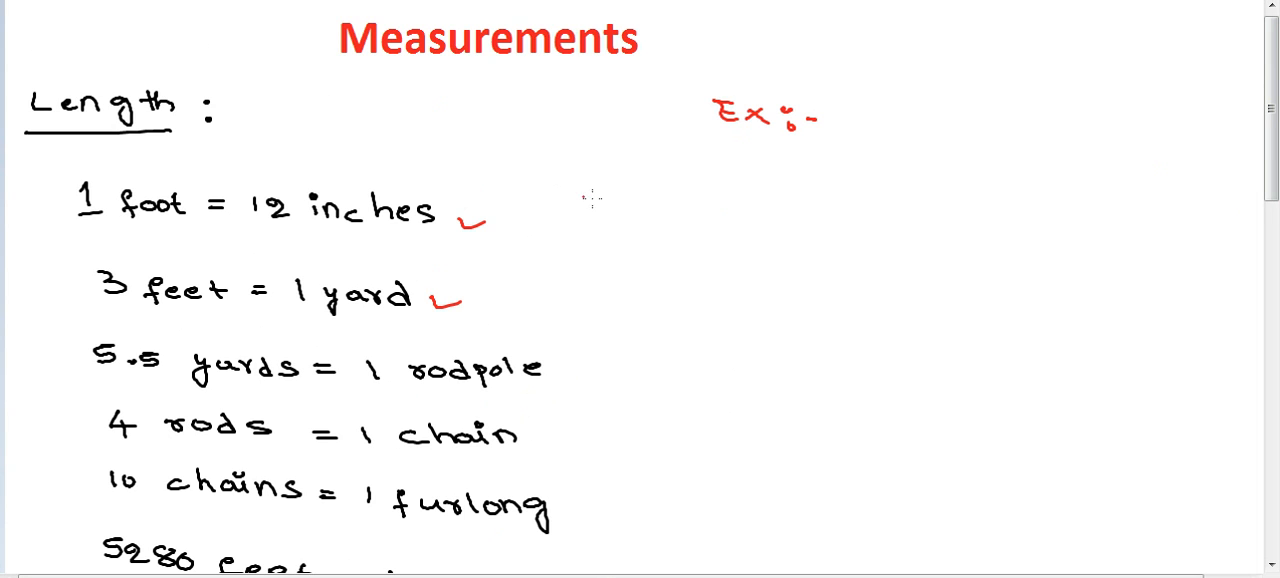
{"action": "mouse_move", "coordinate": [603, 203]}
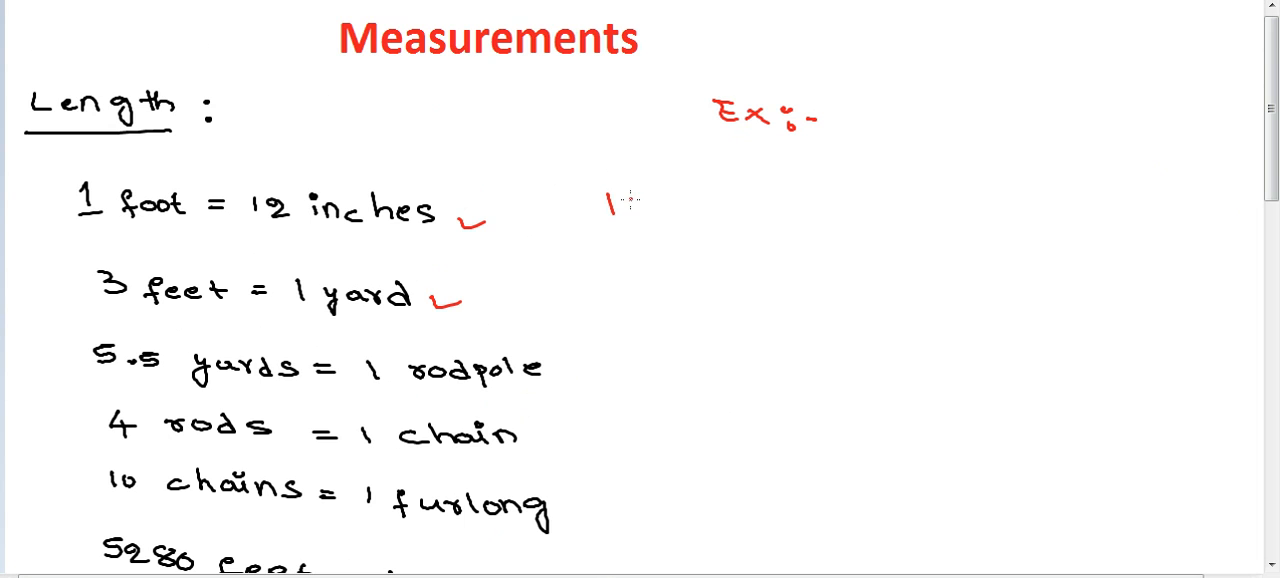
In red, write 'Ex:-', '12 inches = ____' and options 'a) 1 yard b) 1 foot c)'.
{"action": "type", "text": "12 inches ="}
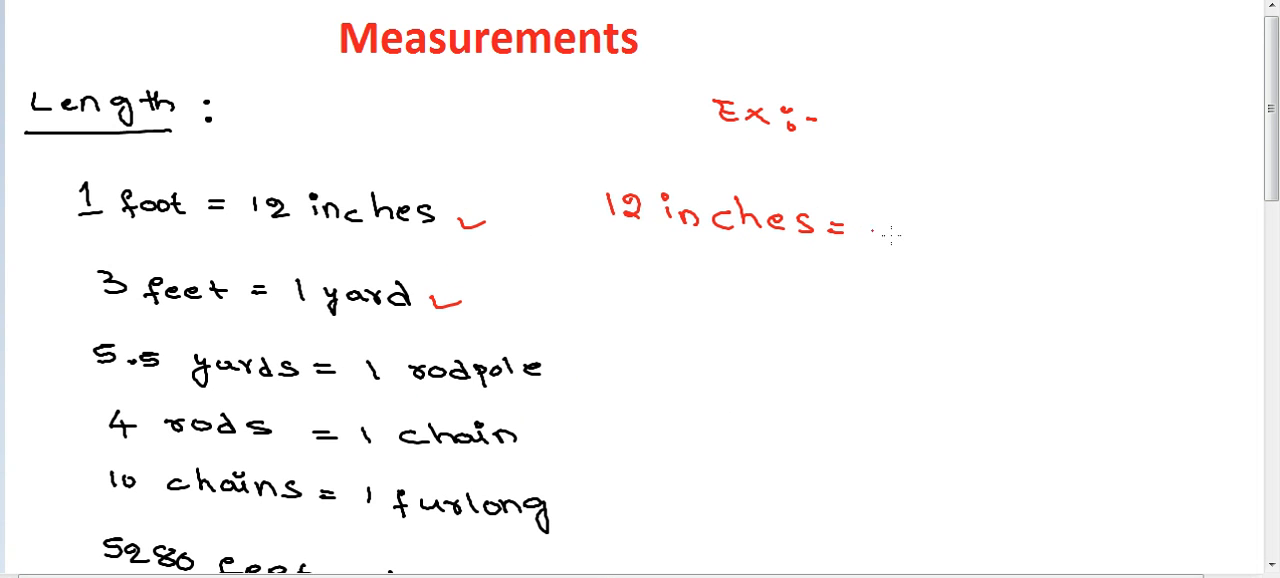
{"action": "left_click_drag", "start_coordinate": [862, 237], "coordinate": [1038, 244]}
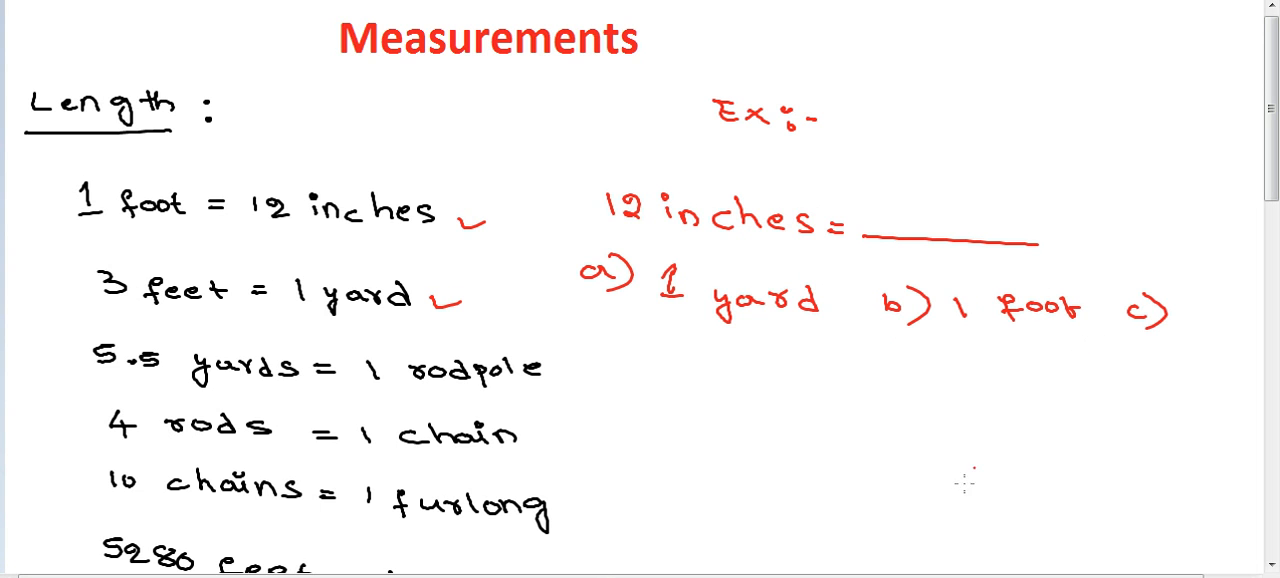
Complete the red answer options through 'd) 1 furlong' and scroll down the notes.
{"action": "scroll", "scroll_direction": "down", "scroll_amount": 3}
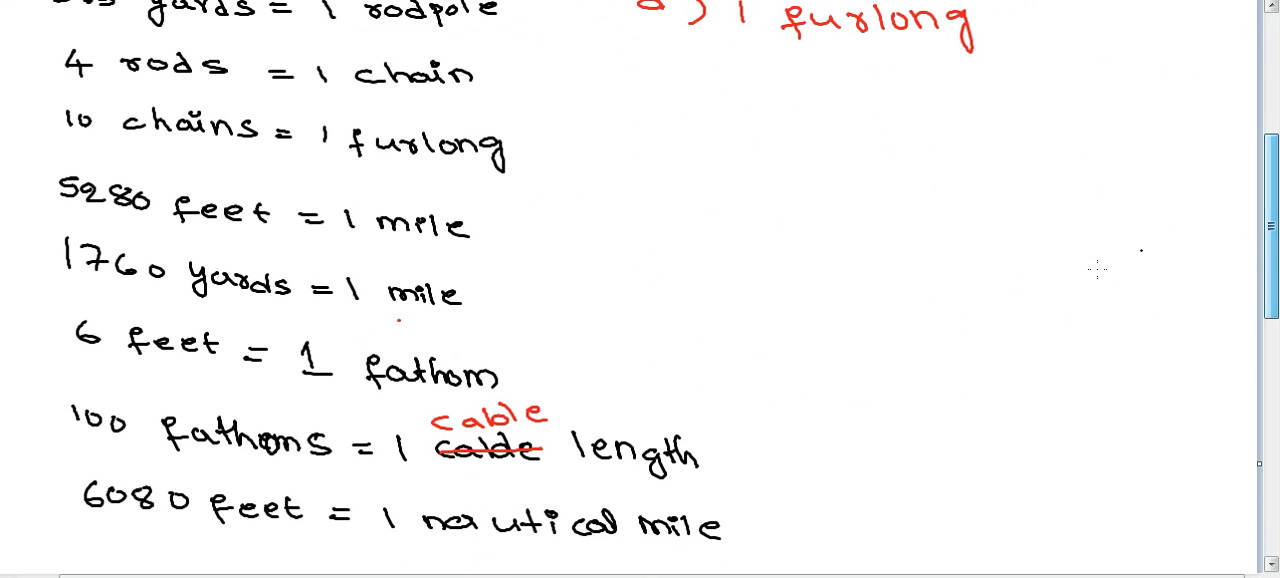
{"action": "scroll", "scroll_direction": "down", "scroll_amount": 3}
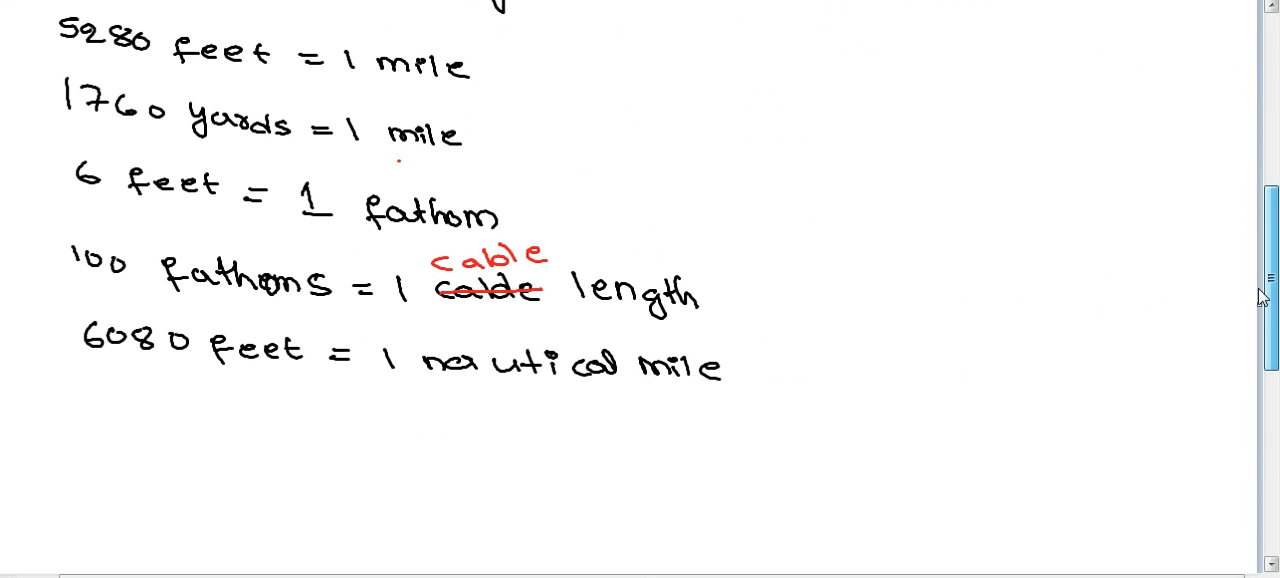